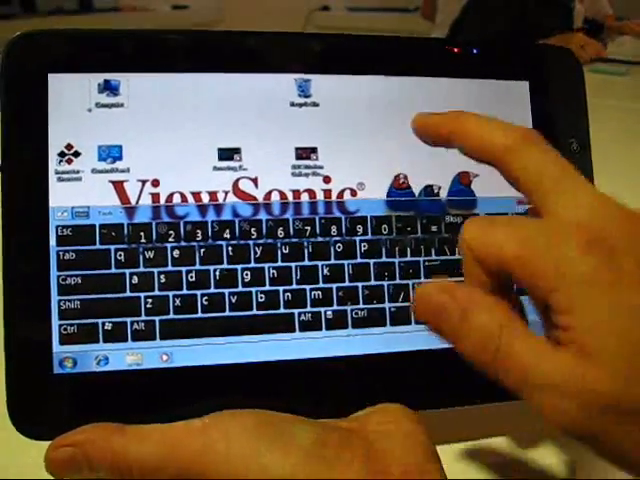
# - Open the Start menu from the on-screen keyboard's Windows key
pyautogui.click(62, 364)
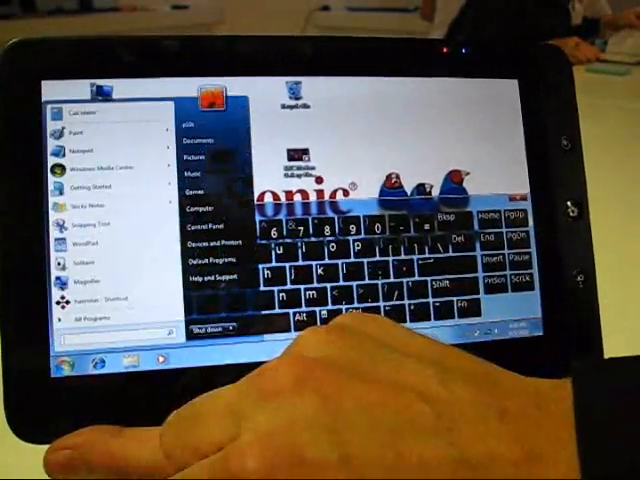